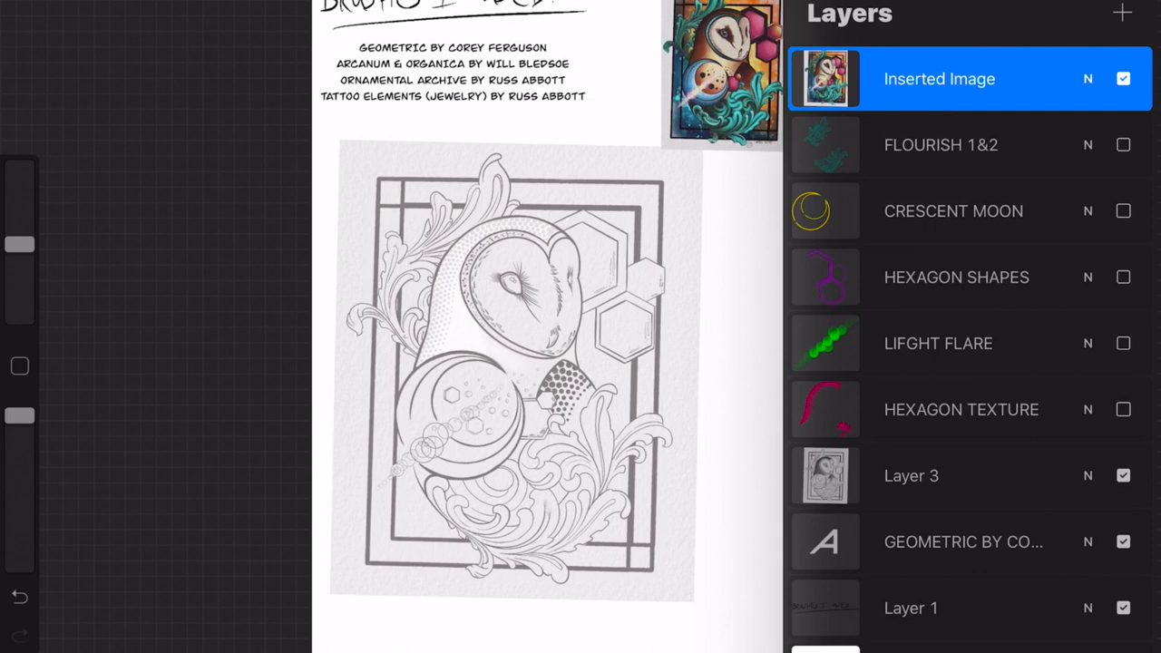
Briefly show the magenta HEXAGON TEXTURE layer, then hide it again so the green light flare shows
{"action": "left_click", "coordinate": [1123, 410]}
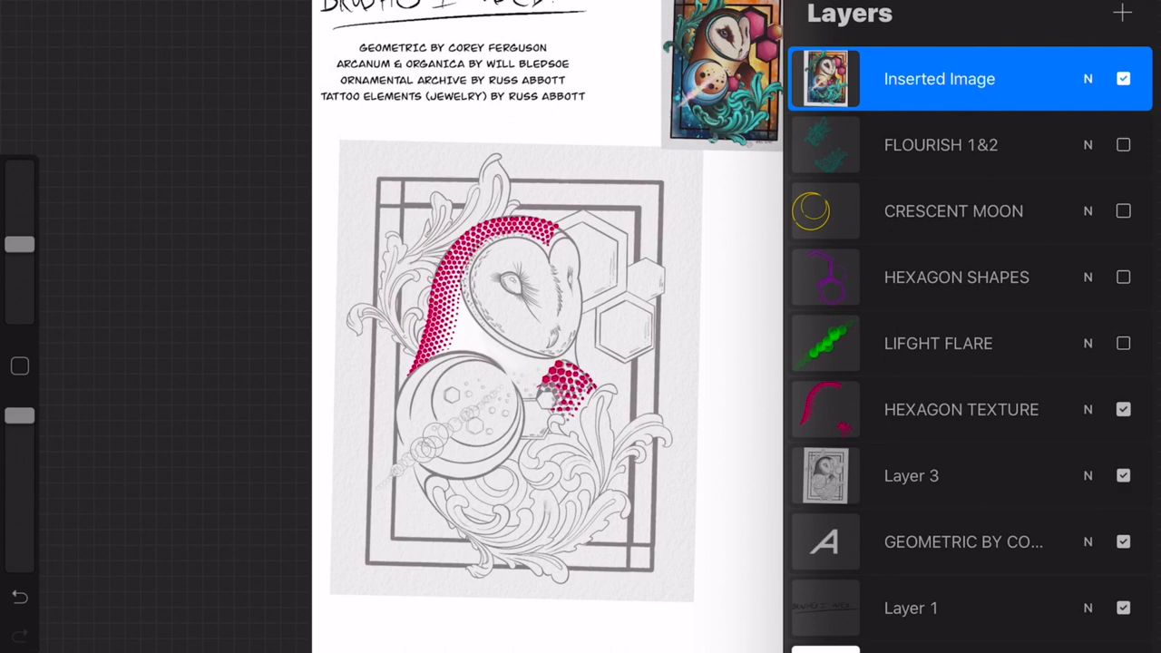
{"action": "left_click", "coordinate": [1123, 410]}
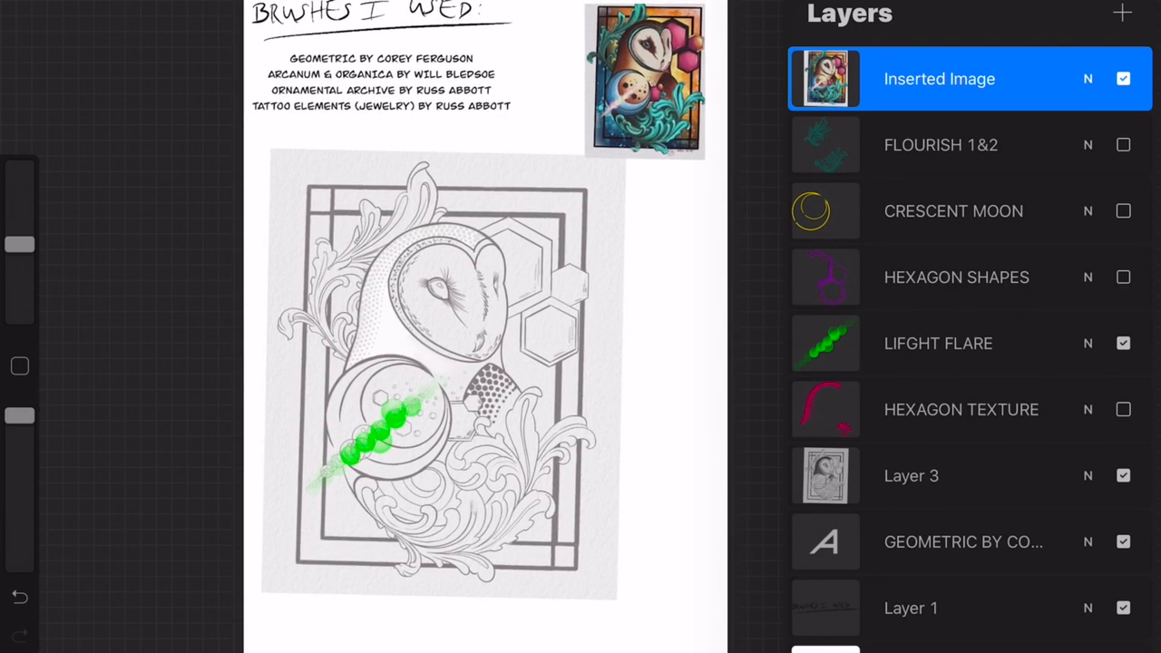
Select LIFGHT FLARE, then show and hide the purple HEXAGON SHAPES layer before the brush library
{"action": "left_click", "coordinate": [940, 343]}
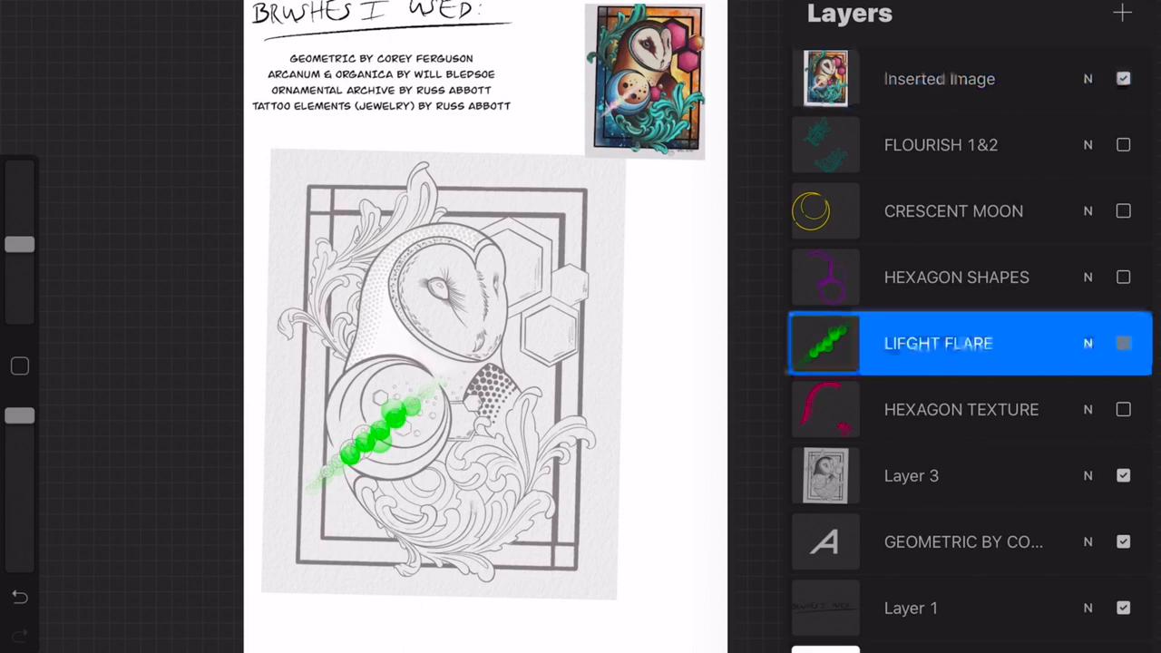
{"action": "left_click", "coordinate": [1123, 276]}
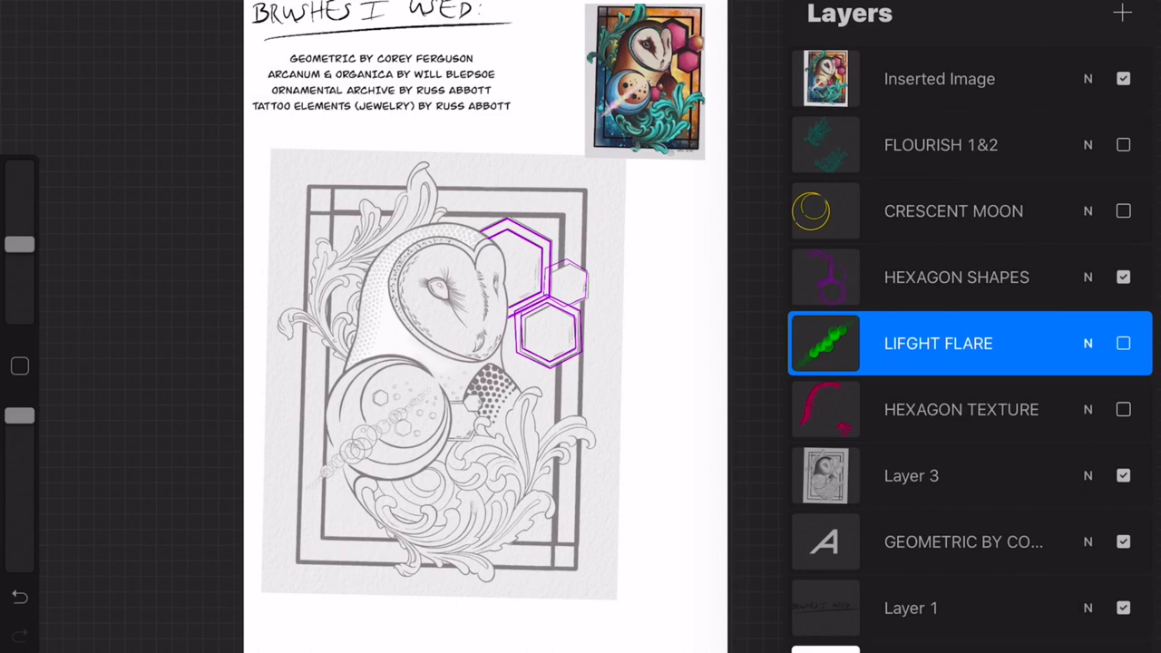
{"action": "left_click", "coordinate": [1123, 275]}
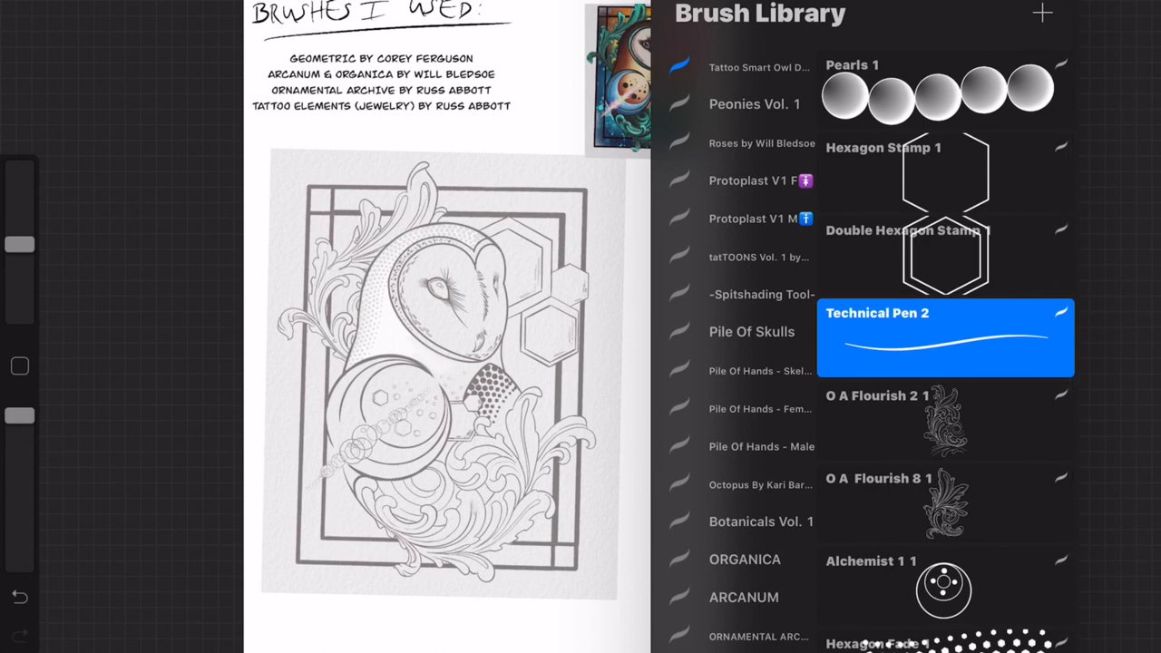
Dismiss the brush library and return to the Layers list for the CRESCENT MOON element
{"action": "left_click", "coordinate": [943, 584]}
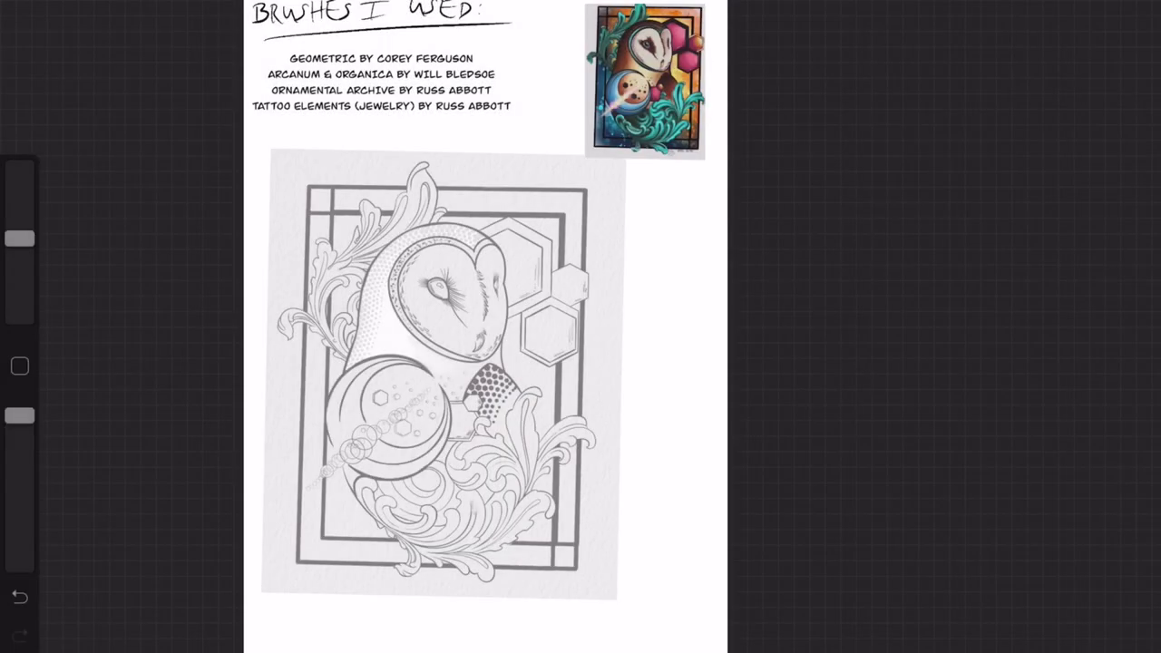
{"action": "left_click", "coordinate": [1121, 13]}
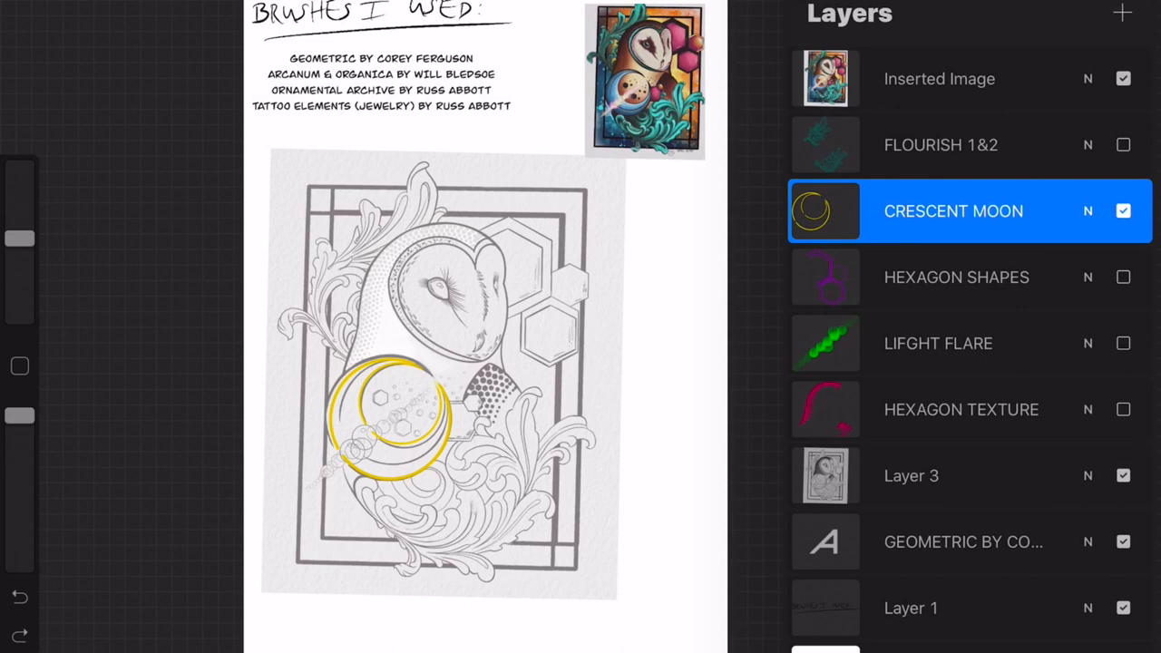
Toggle CRESCENT MOON and FLOURISH 1&2 so flourishes, moon, hexagons and flare show together
{"action": "left_click", "coordinate": [1123, 210]}
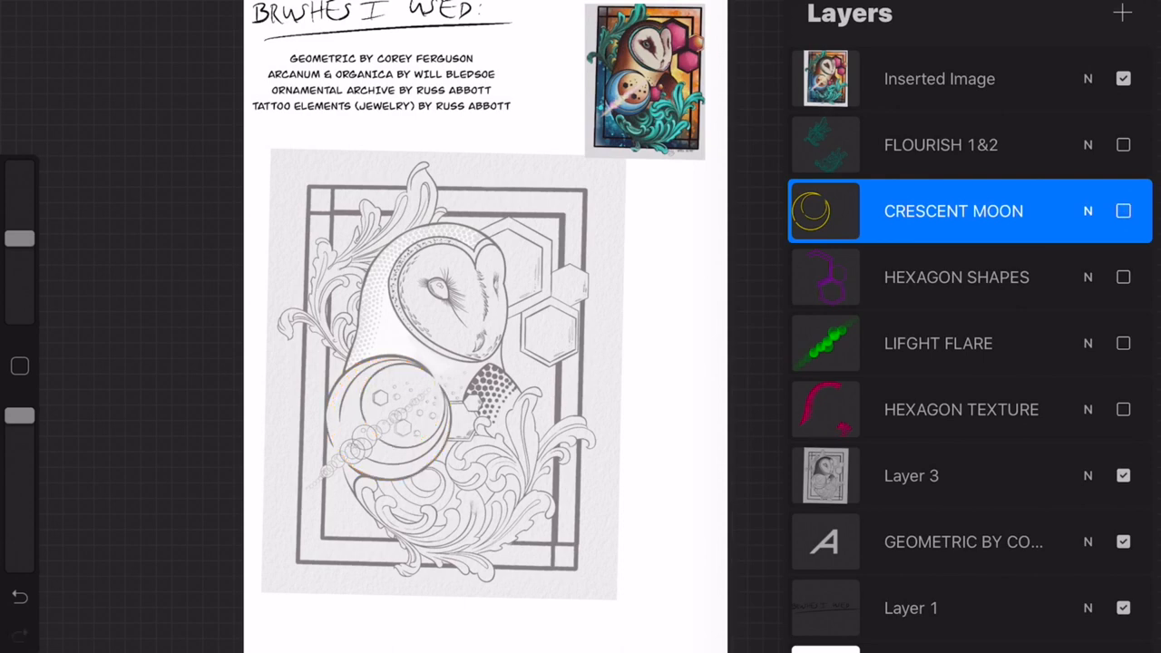
{"action": "left_click", "coordinate": [1122, 145]}
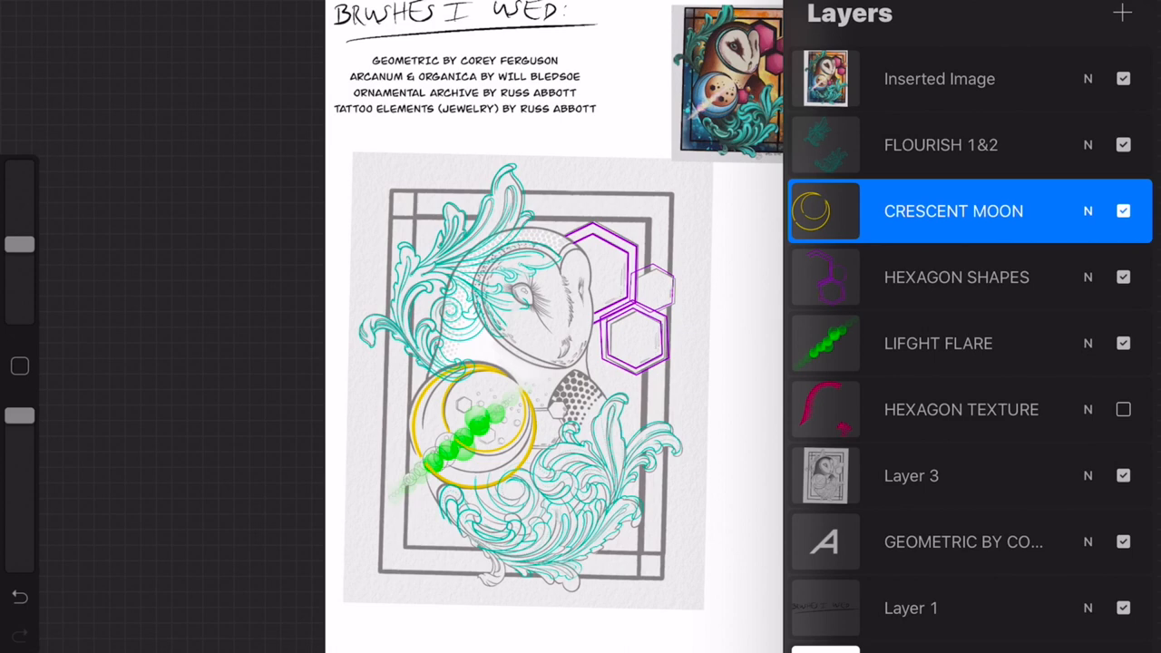
Hide the colored element layers and select Inserted Image for uniform transform
{"action": "left_click", "coordinate": [1123, 410]}
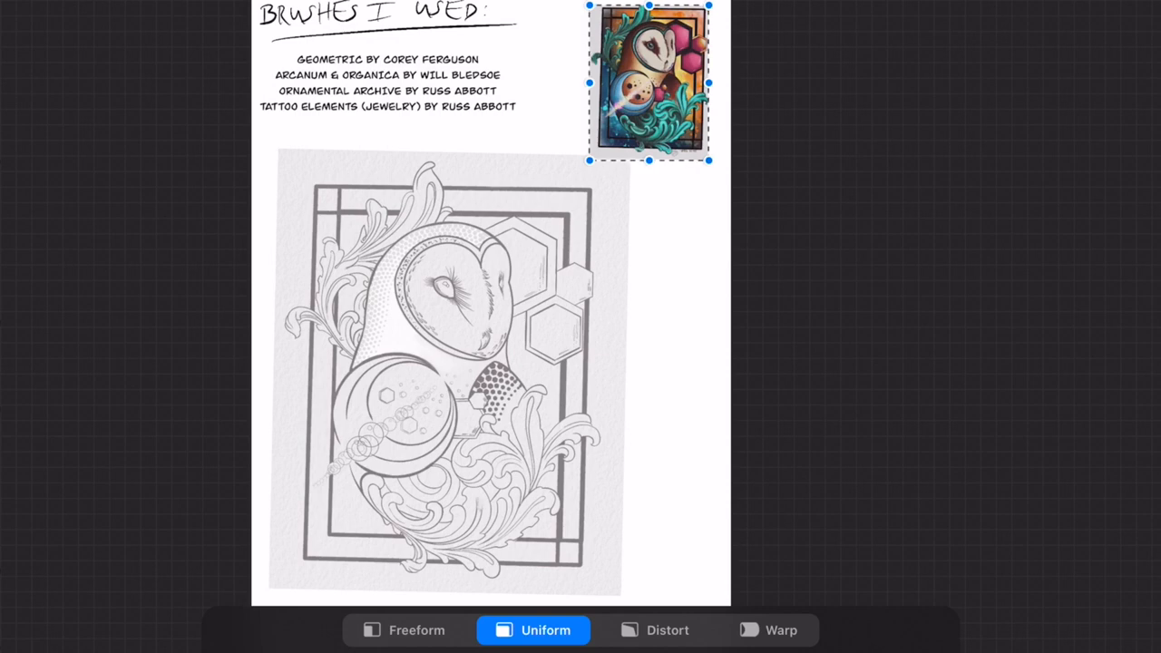
Scale the full-color owl image up over the line art and bring up Actions > Add
{"action": "left_click_drag", "start_coordinate": [650, 81], "coordinate": [642, 91]}
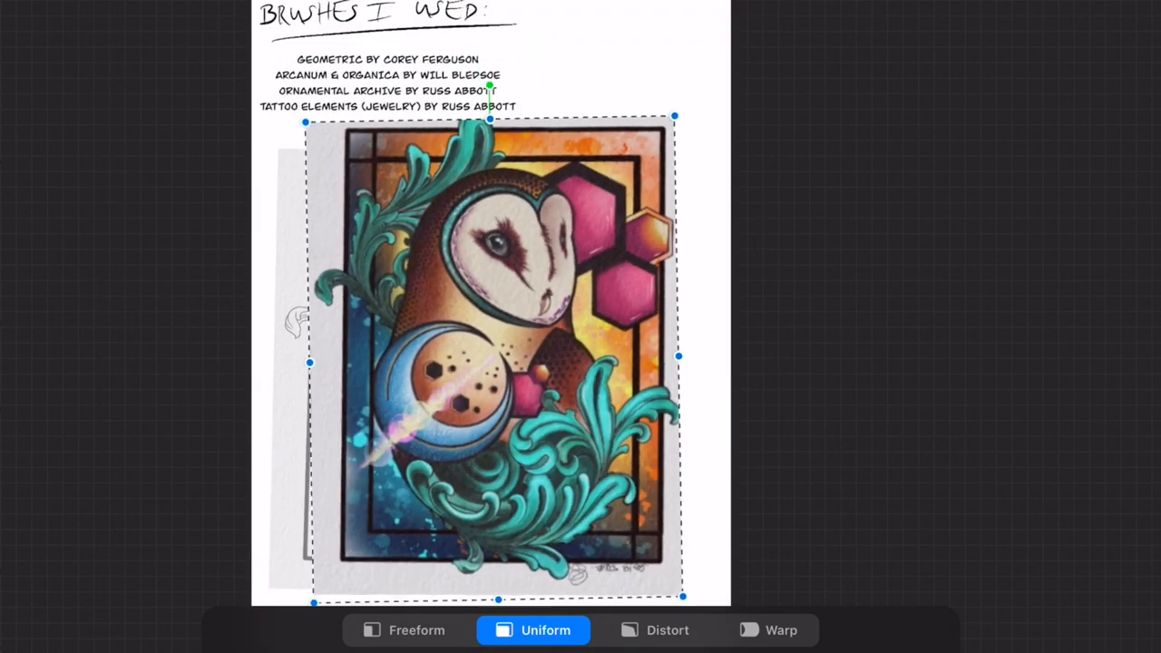
{"action": "left_click", "coordinate": [42, 55]}
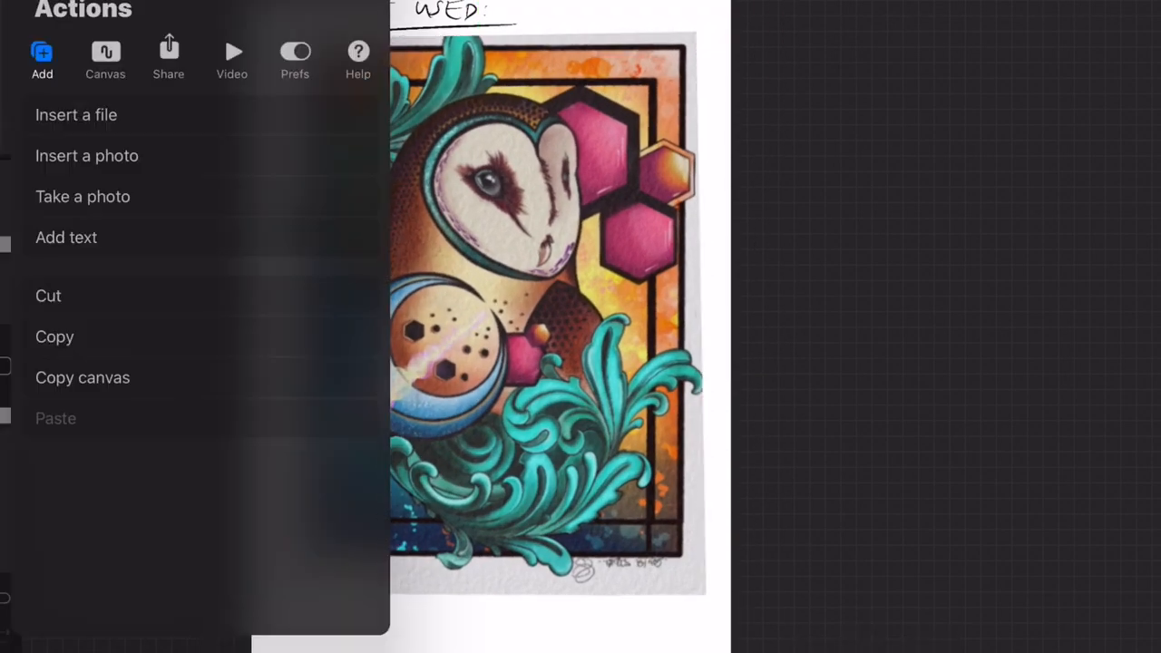